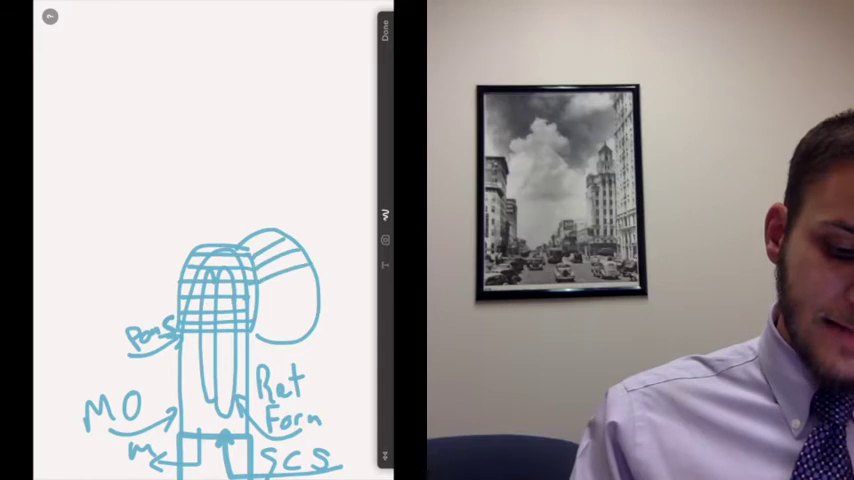
# Sketch the blue midbrain dome above the pons and add F and B markers.
pyautogui.moveTo(320, 285); pyautogui.dragTo(265, 330)
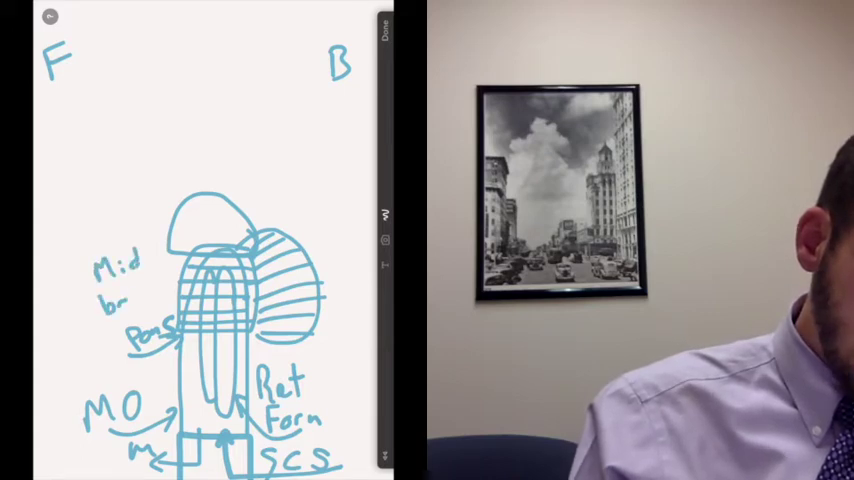
# Complete the blue 'Mid brain' label with an arrow pointing to the dome.
pyautogui.write('brain')
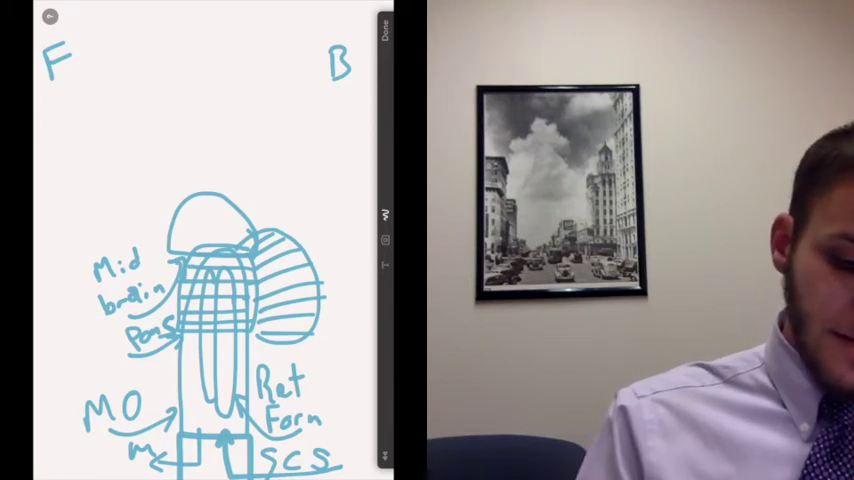
# Switch to orange ink, draw an oval above the midbrain, and write 'Thalamus' inside.
pyautogui.moveTo(178, 190); pyautogui.dragTo(218, 186)
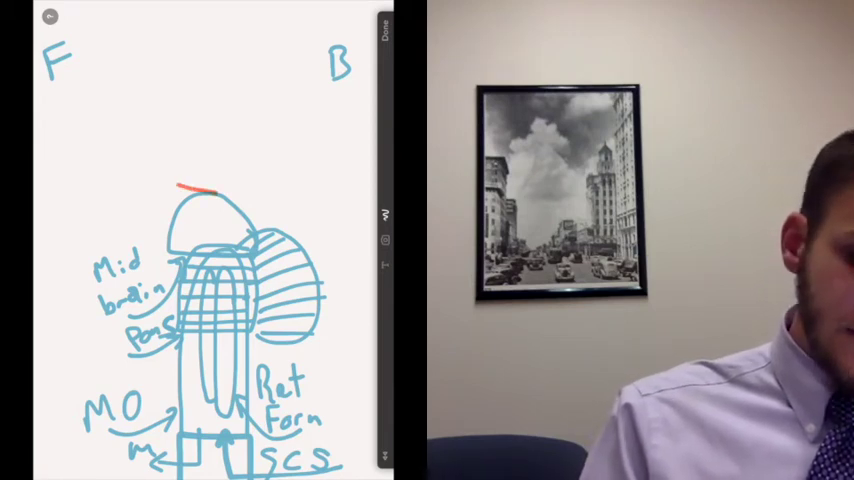
pyautogui.moveTo(170, 160); pyautogui.dragTo(270, 160)
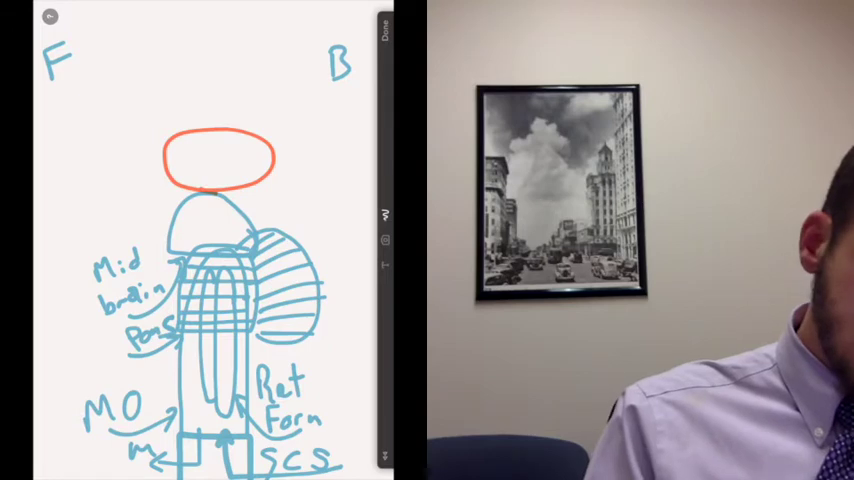
pyautogui.write('Thal')
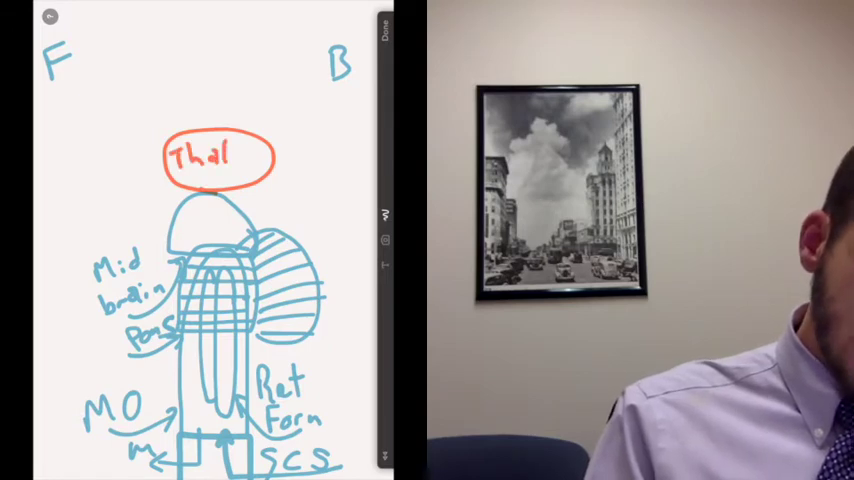
pyautogui.write('amus')
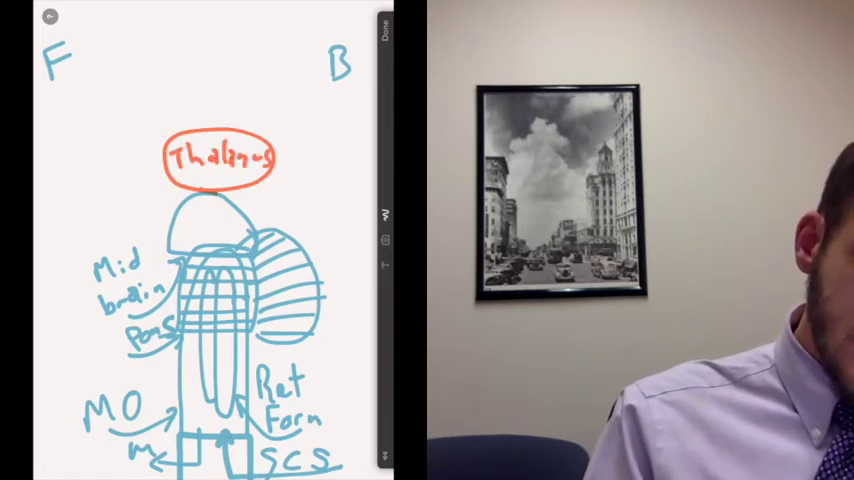